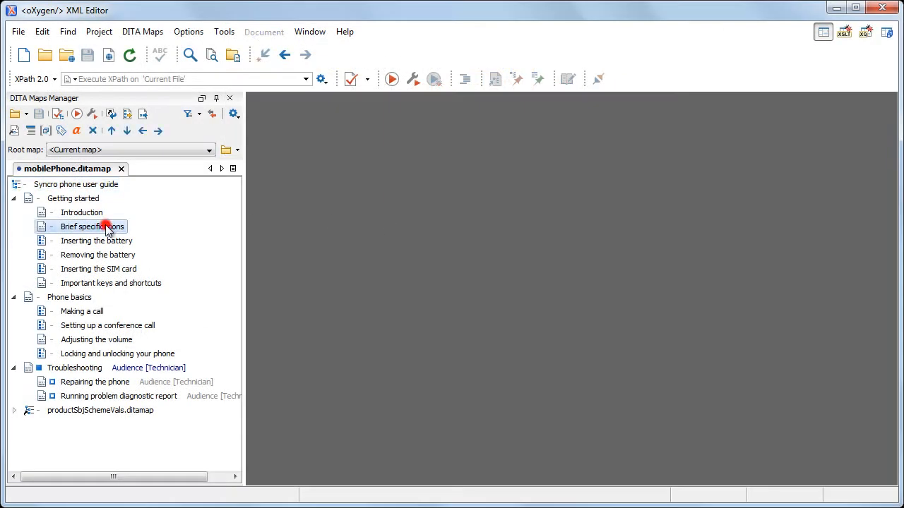
- Open Specifications.dita (Brief specifications) from the DITA Maps Manager
double_click(91, 226)
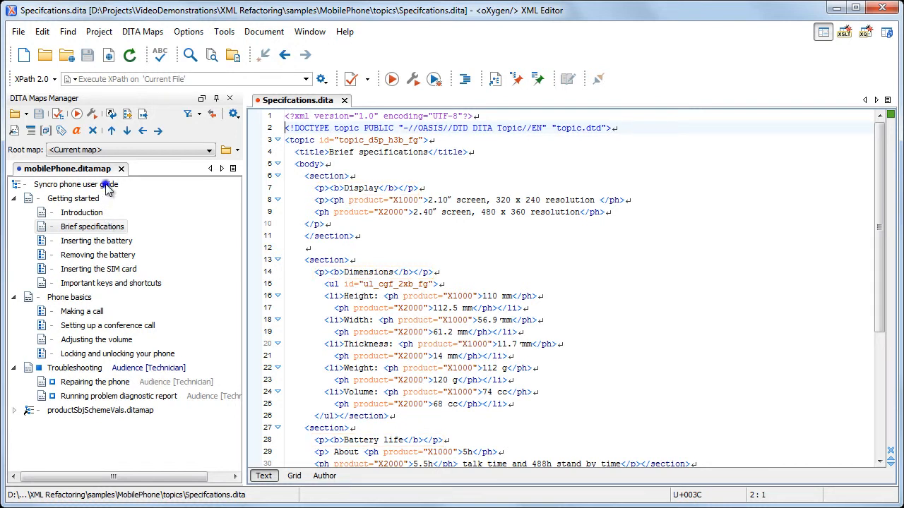
- Start XML Refactoring from the map root and select Rename element, filtered by 'ren'
right_click(75, 184)
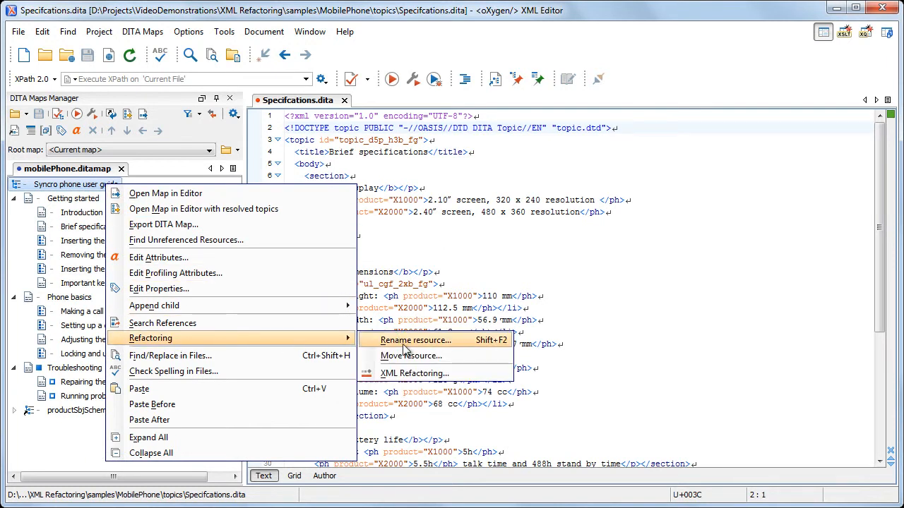
mouse_move(415, 372)
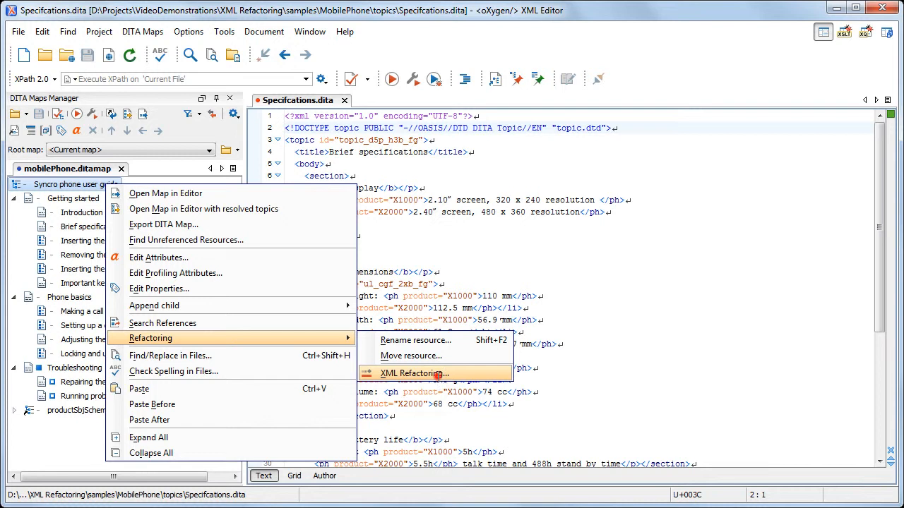
click(412, 373)
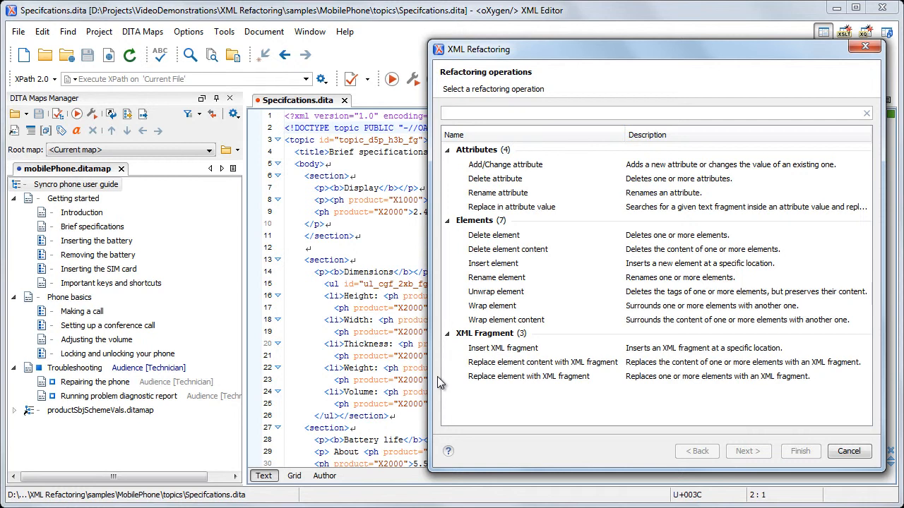
text(ren)
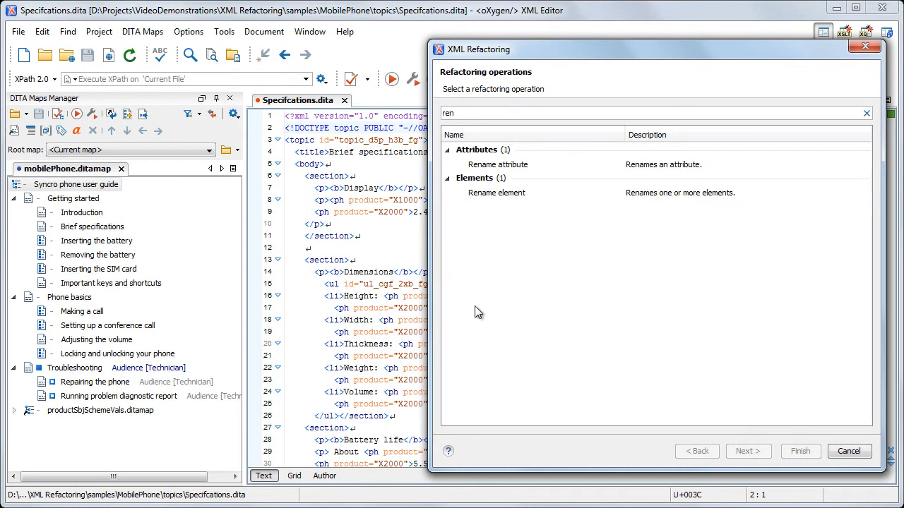
click(498, 192)
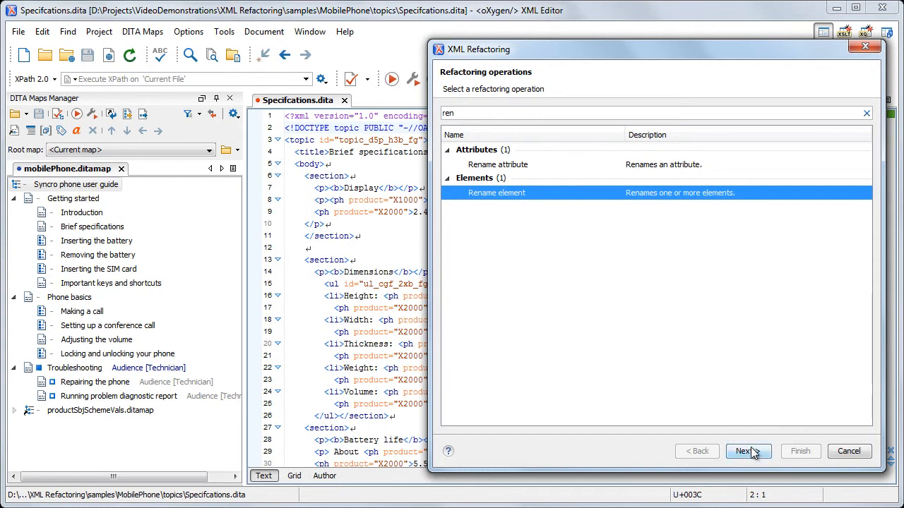
- Rename elements matching //section[not(title)]/p[b] to 'title' and proceed to Scope and Filters
click(743, 452)
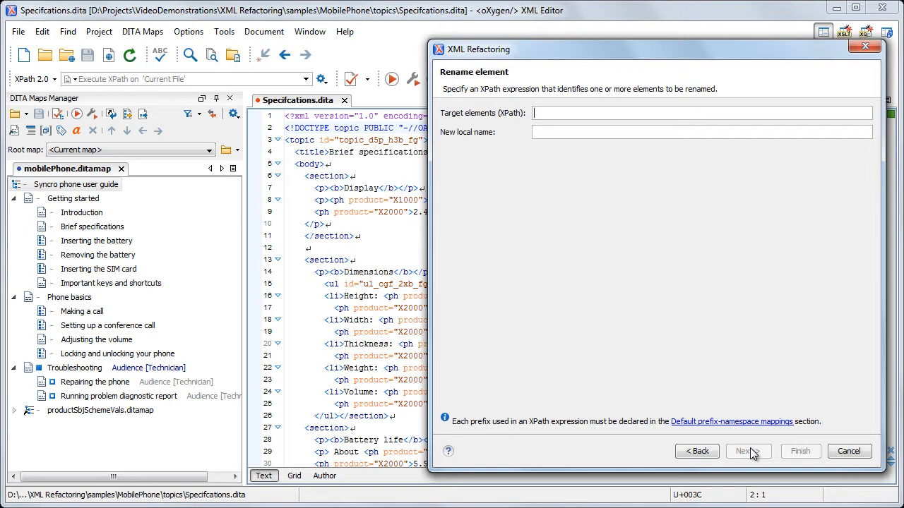
text(//section[)
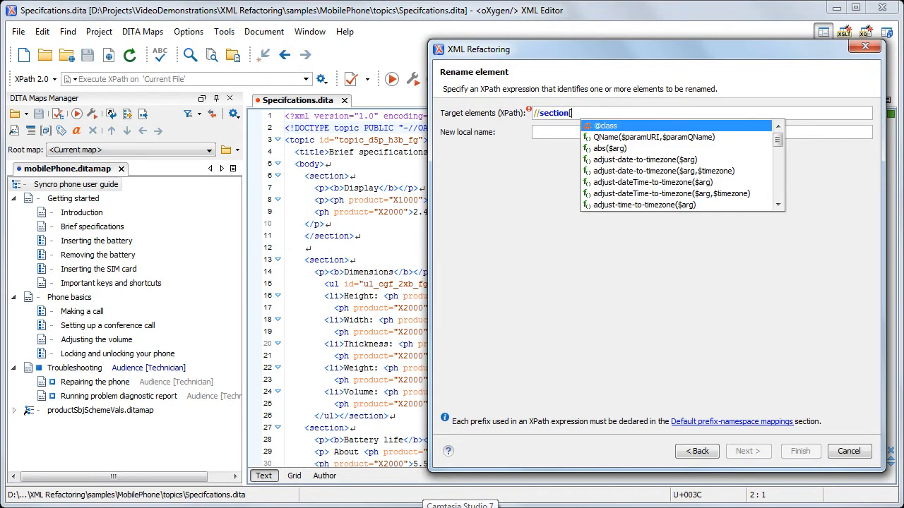
text(not)
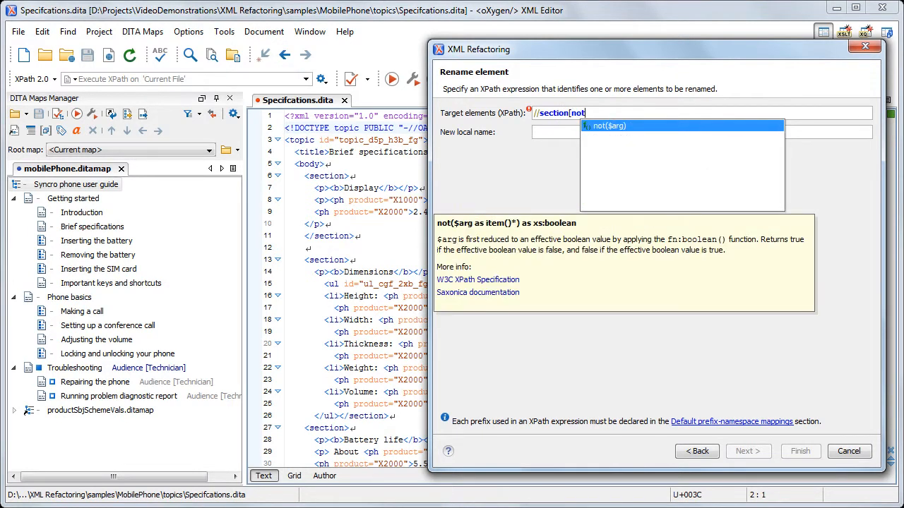
text((title)
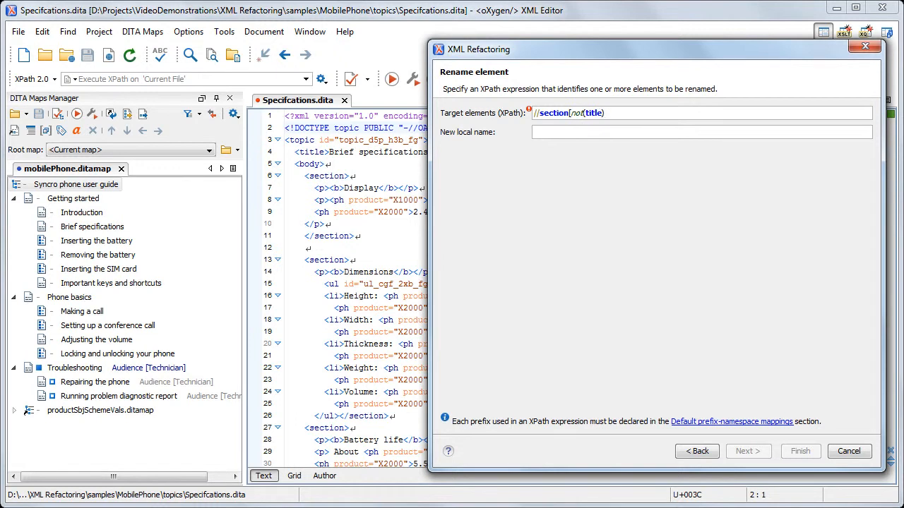
text(/p)
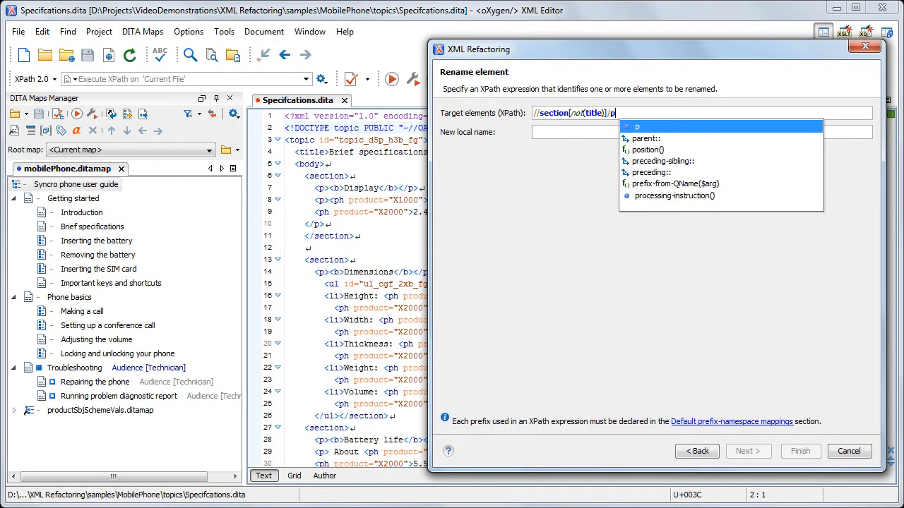
text([b])
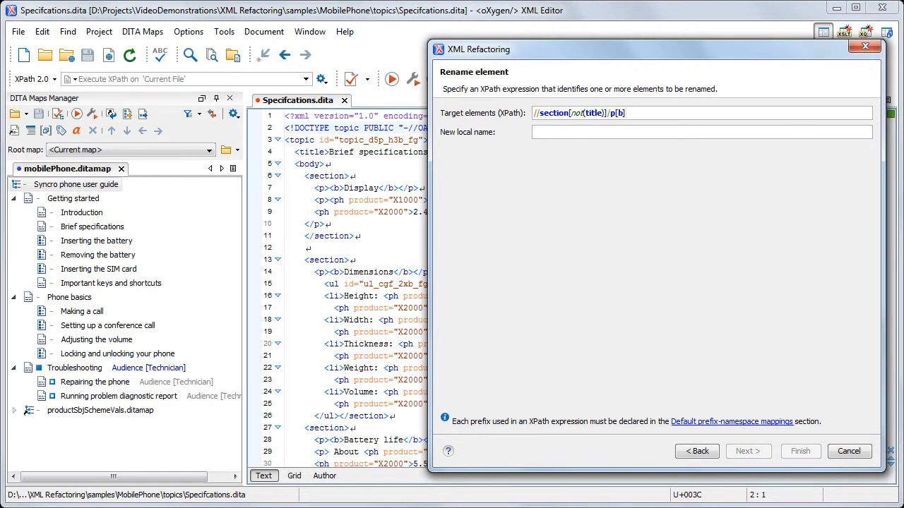
text(title)
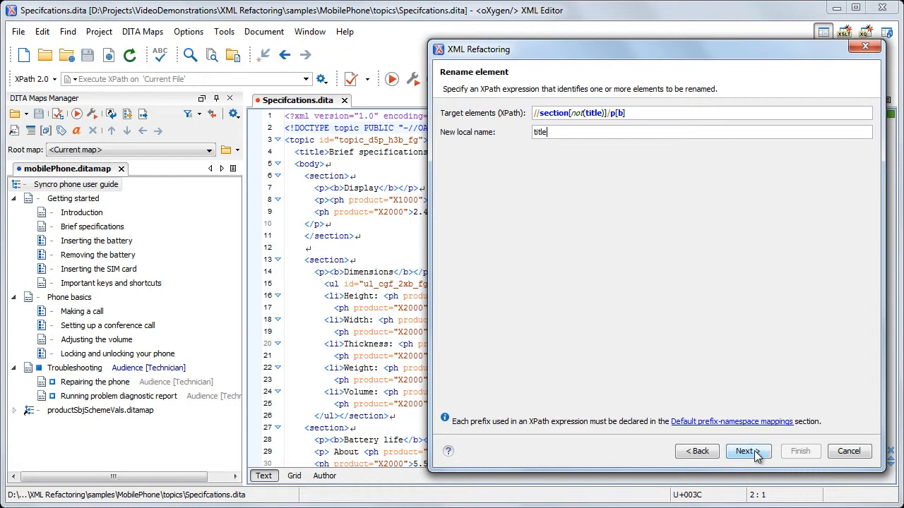
click(748, 452)
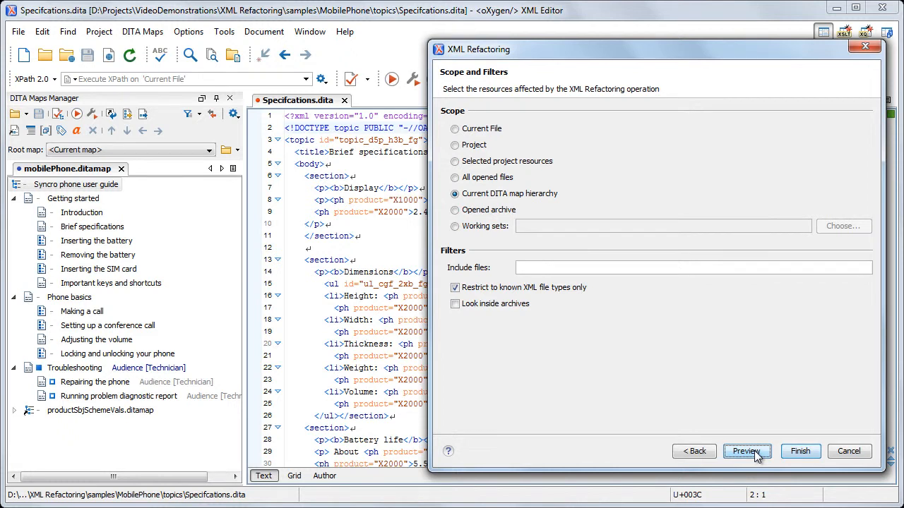
- Preview the Specifications.dita diff and finish so bold first paragraphs become title elements
click(747, 452)
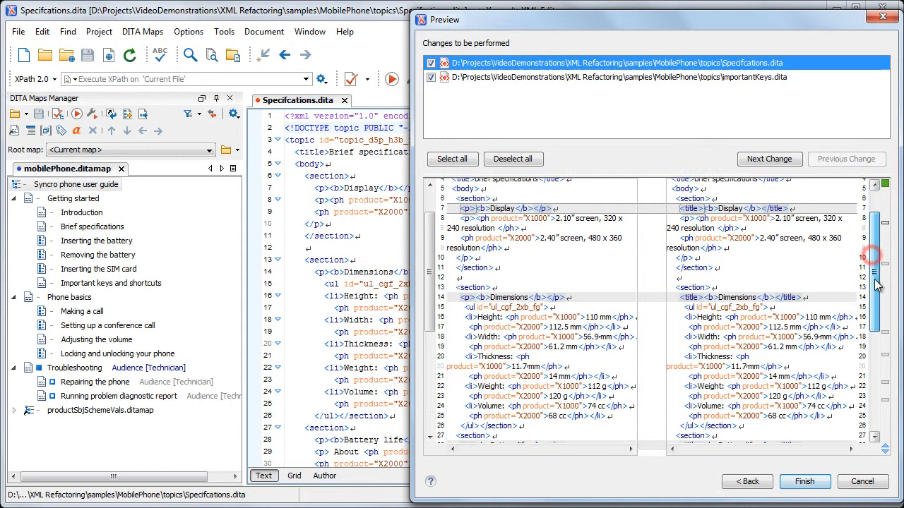
scroll(down, 3)
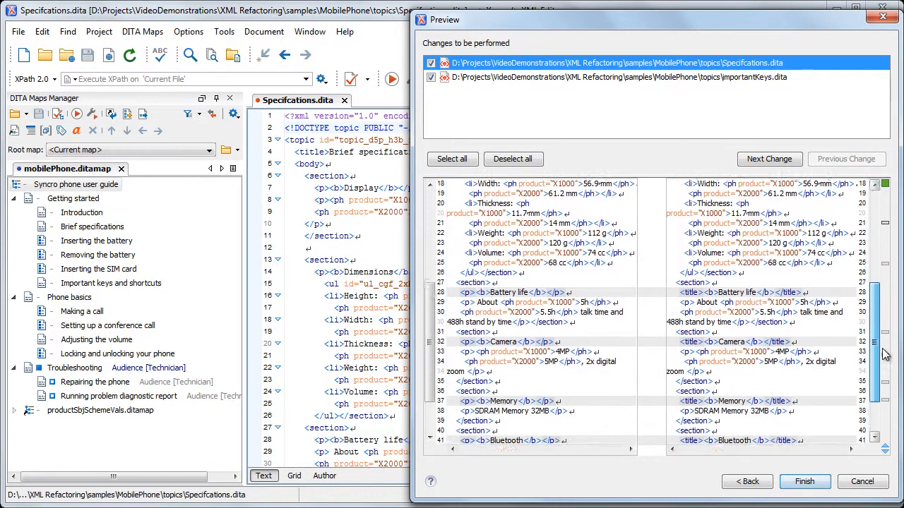
scroll(down, 3)
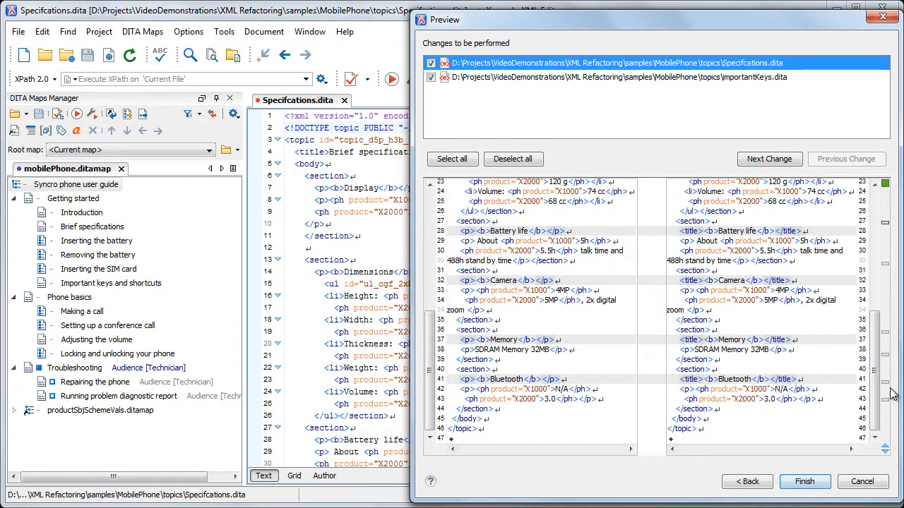
click(805, 481)
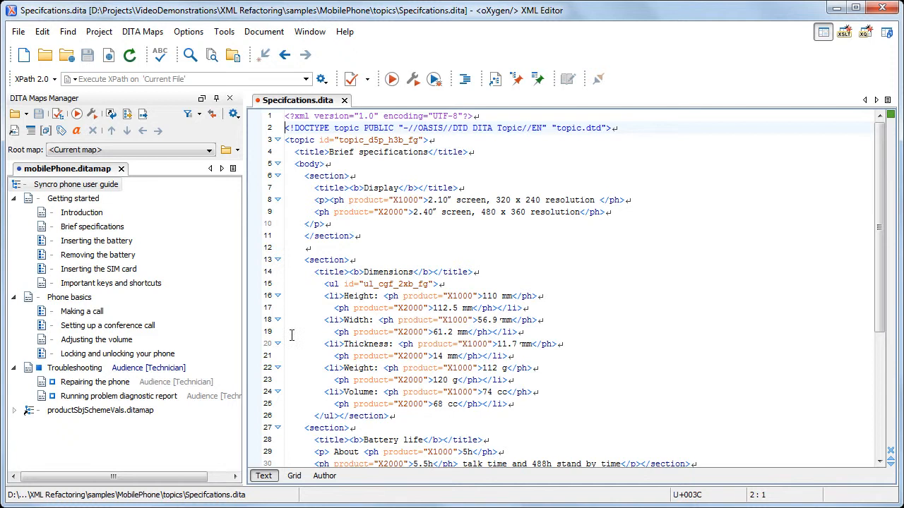
- Start a second XML Refactoring from the map root and select Unwrap element, filtered by 'unw'
right_click(76, 183)
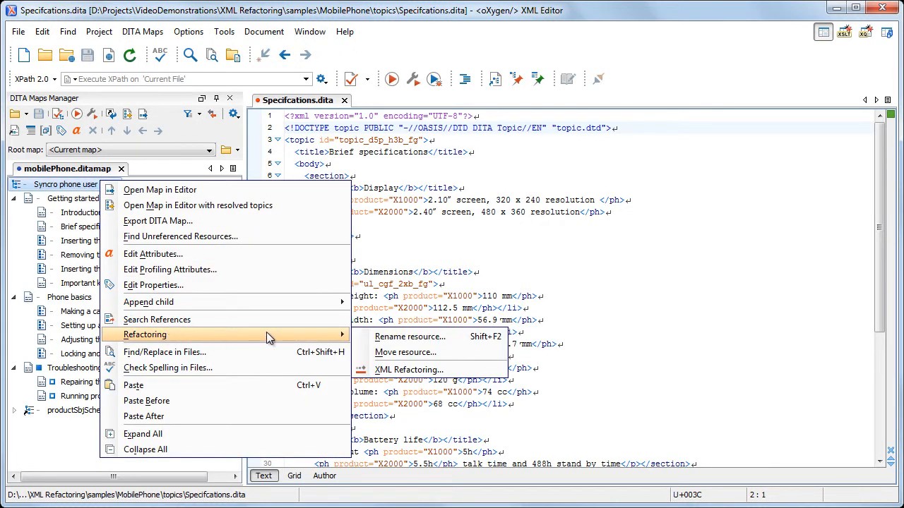
click(408, 370)
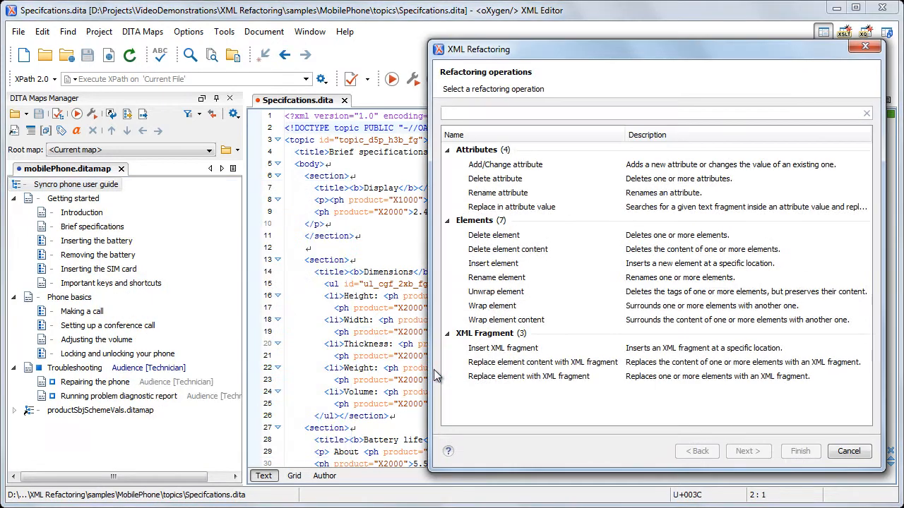
text(unw)
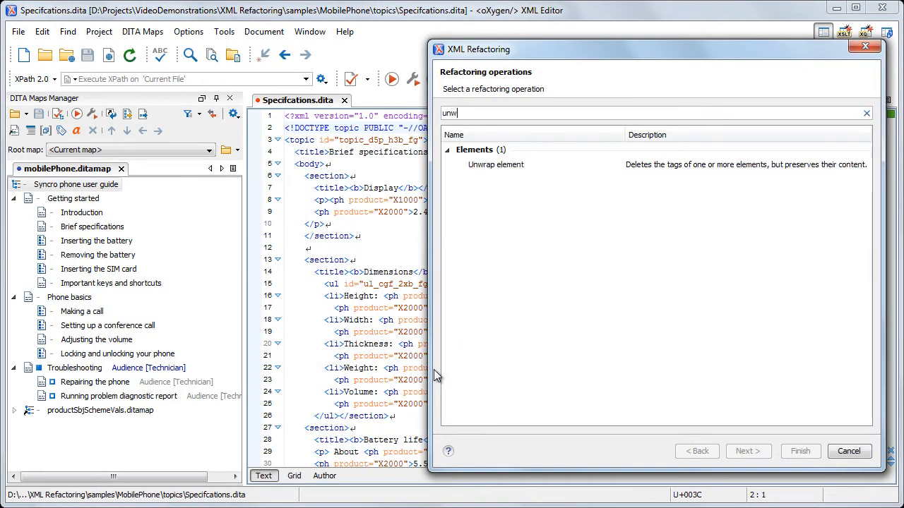
click(495, 164)
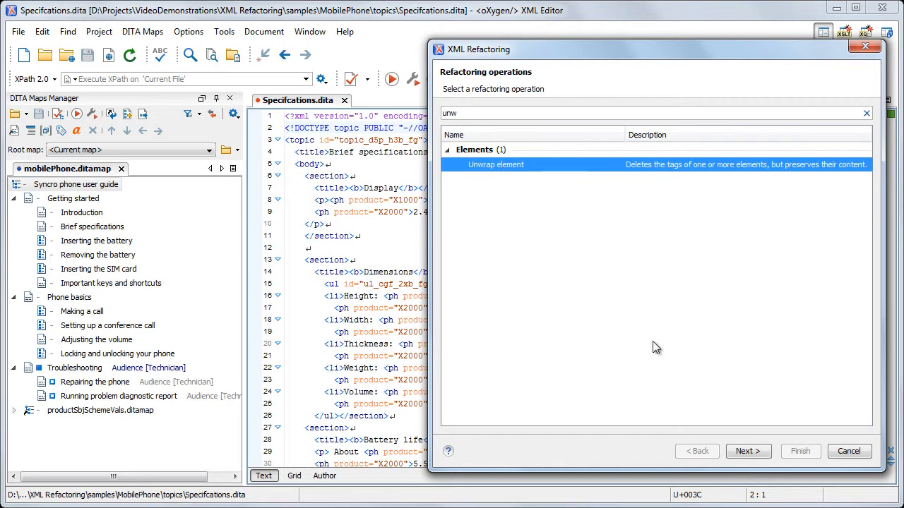
- Target //section/title/b for unwrapping and proceed to Scope and Filters
click(749, 452)
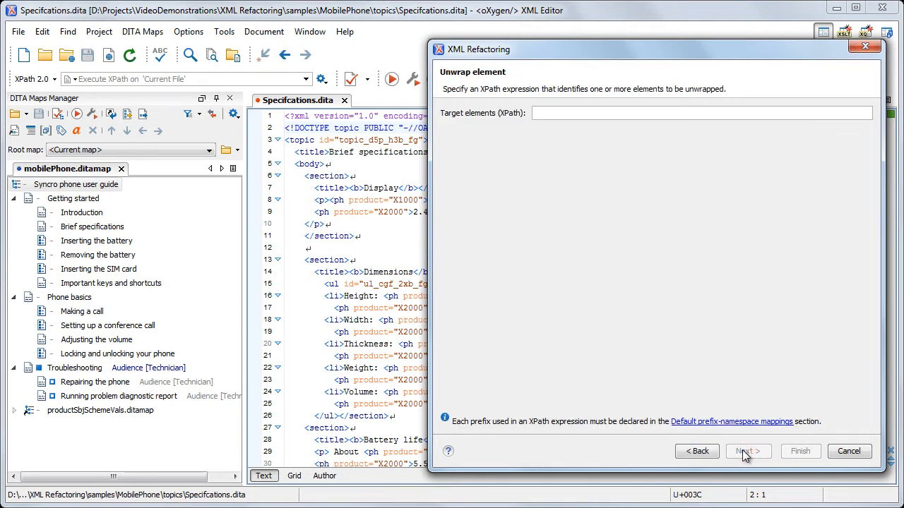
text(//section/title/b)
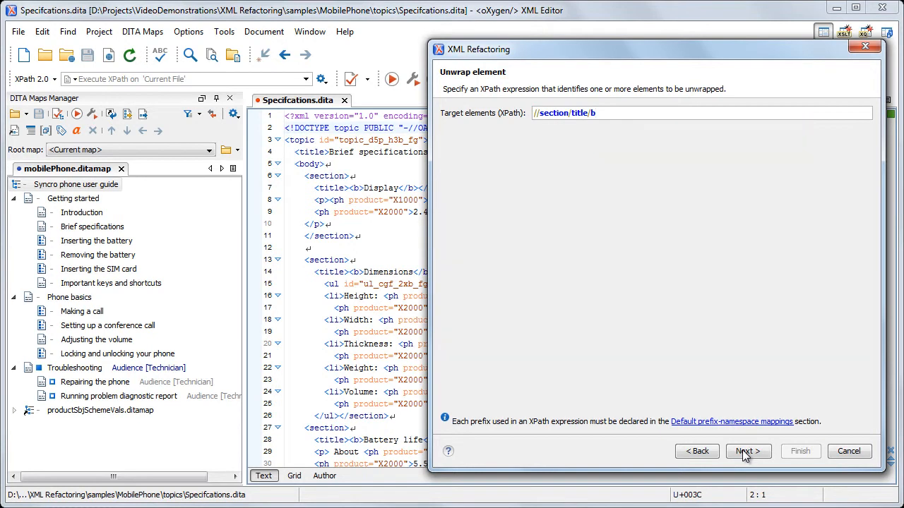
click(748, 452)
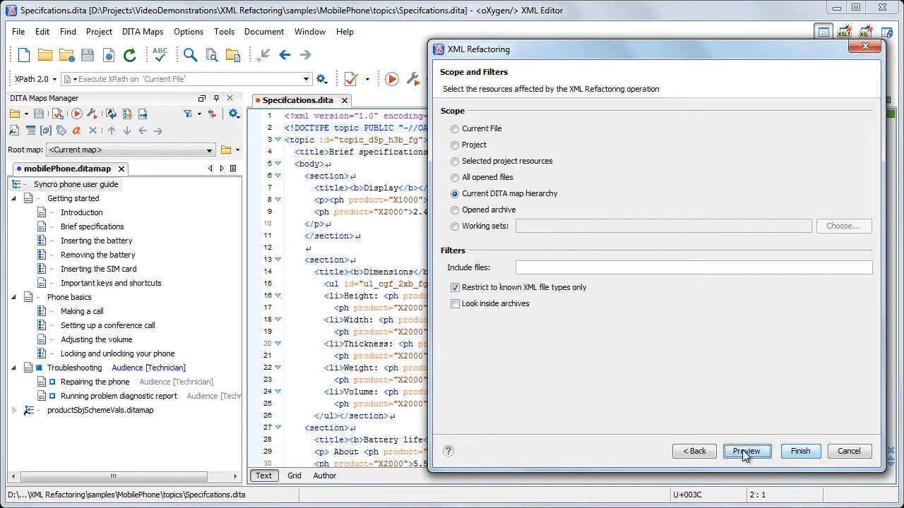
- Preview and finish the unwrap so section titles hold plain text without b elements
click(746, 452)
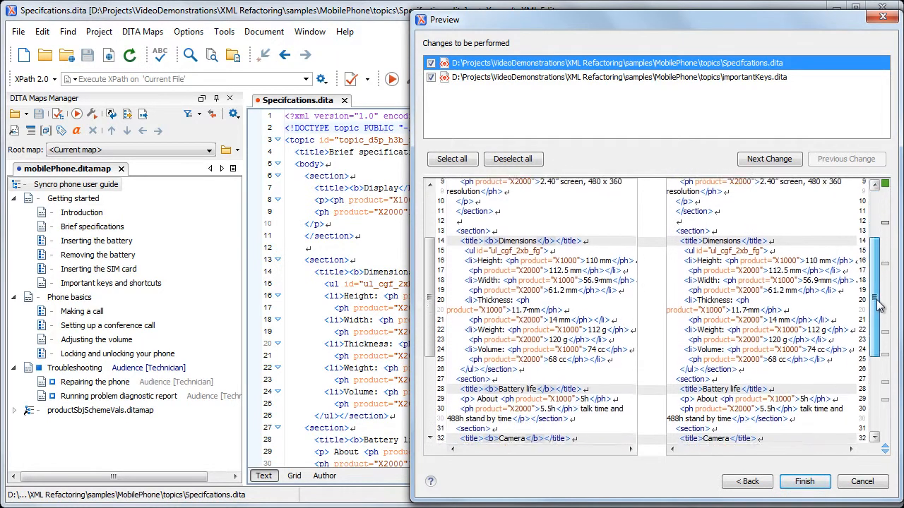
scroll(down, 3)
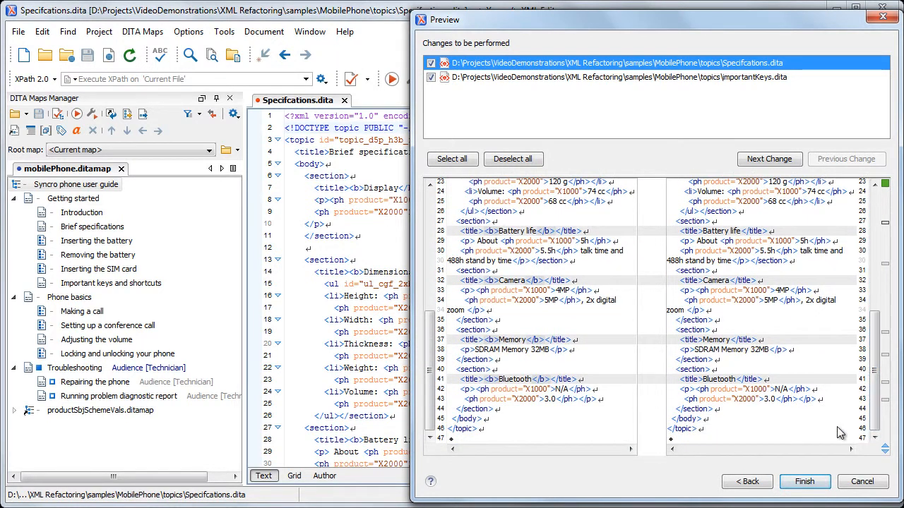
click(805, 481)
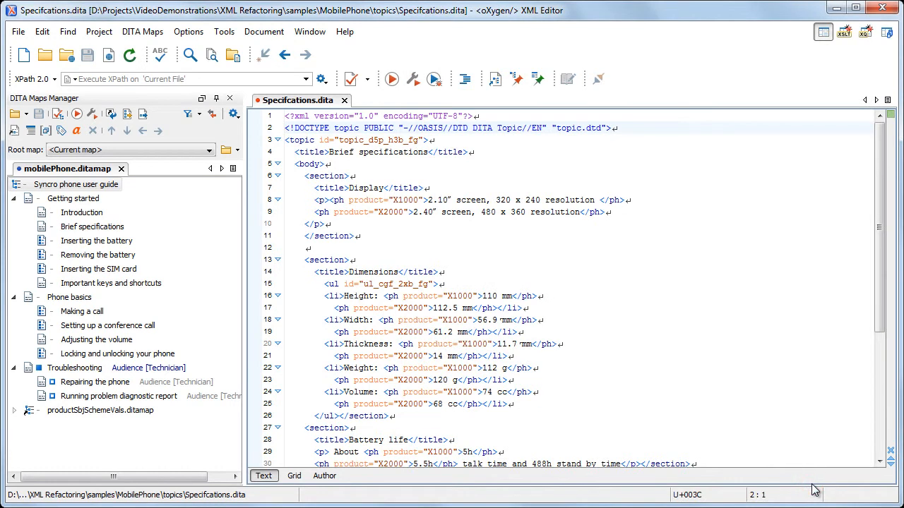